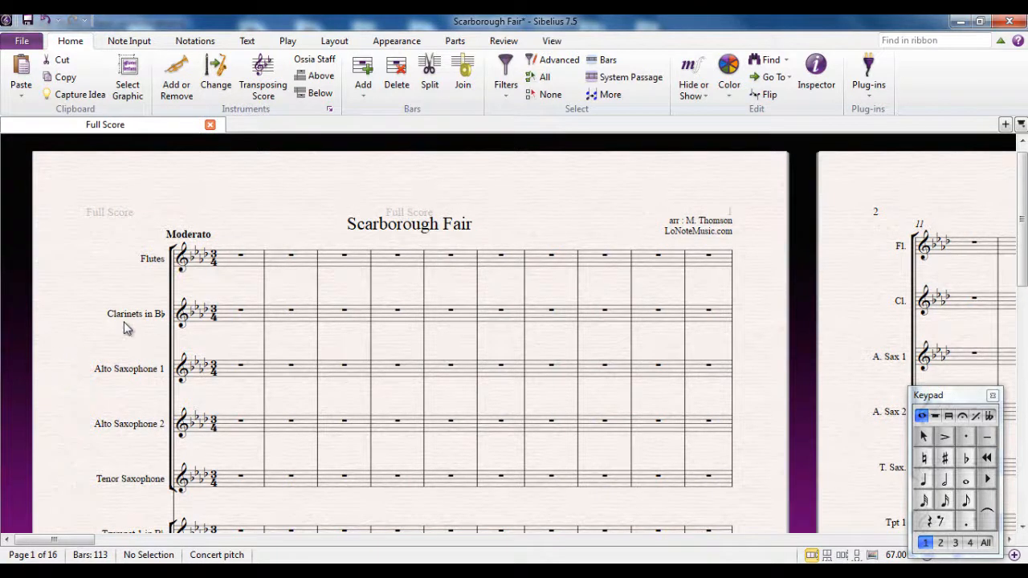
mouse_move(66, 356)
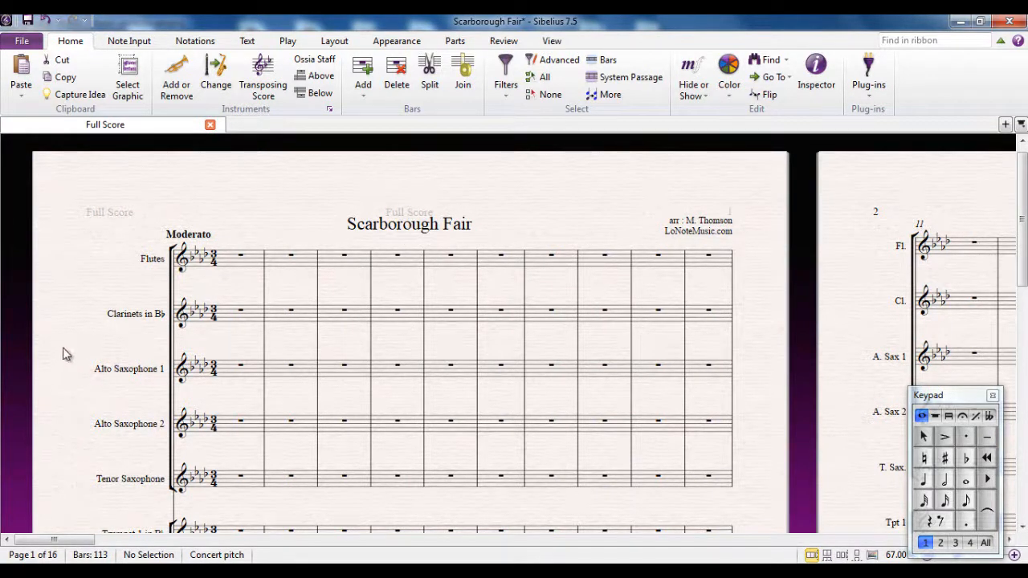
mouse_move(129, 439)
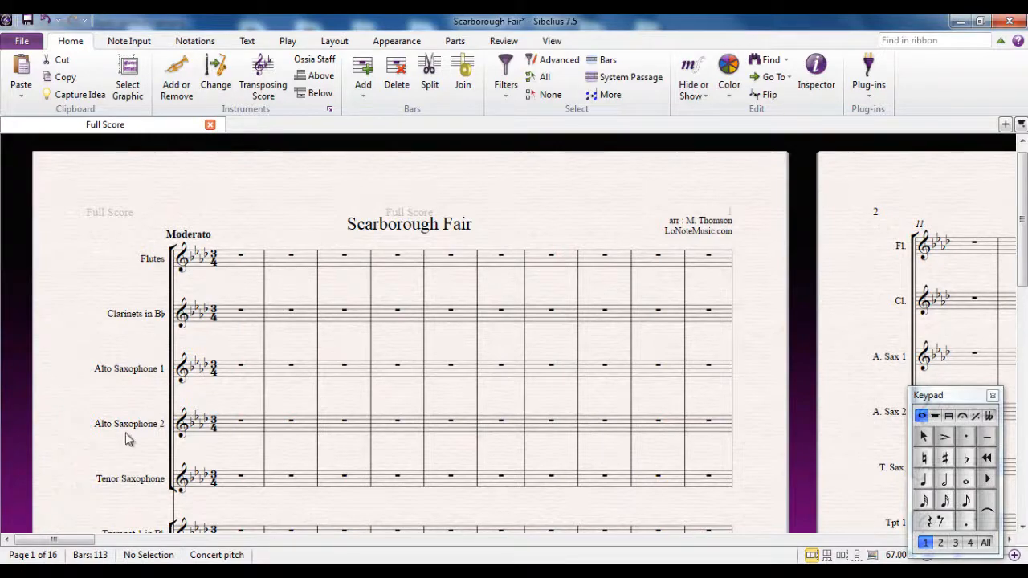
Scroll through the Scarborough Fair full score to review its instruments across several pages
scroll("down", 3)
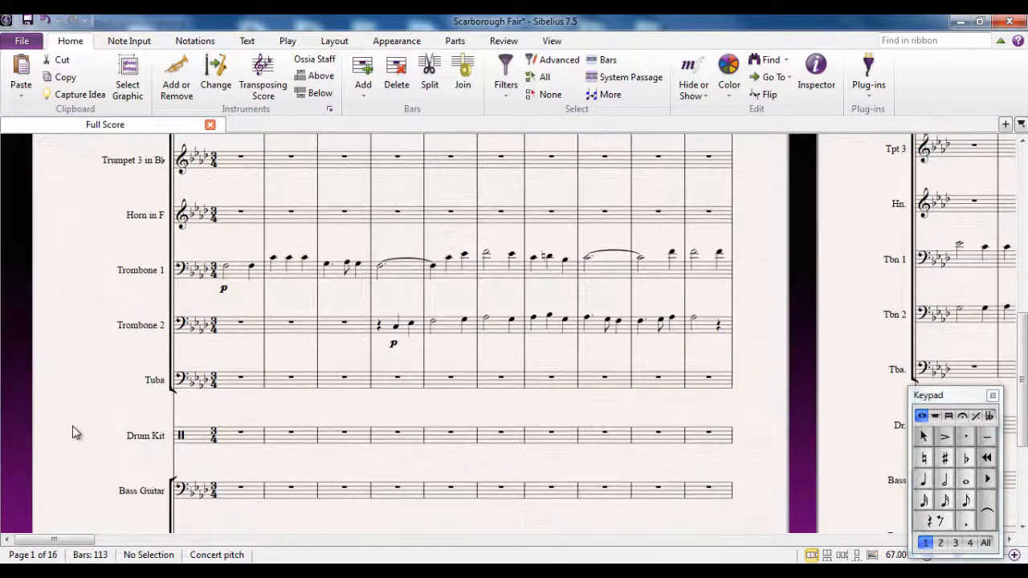
scroll("up", 3)
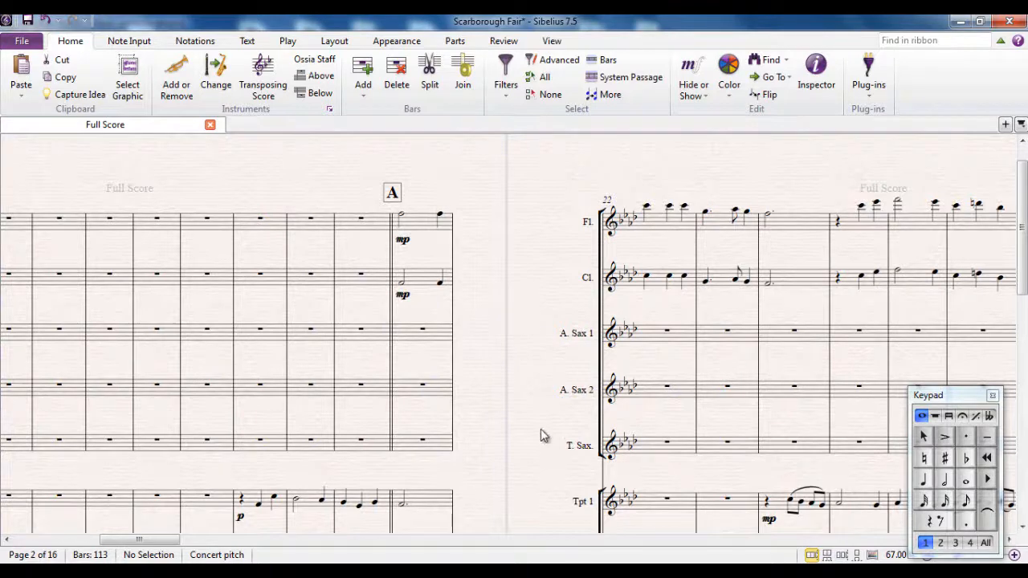
scroll("down", 3)
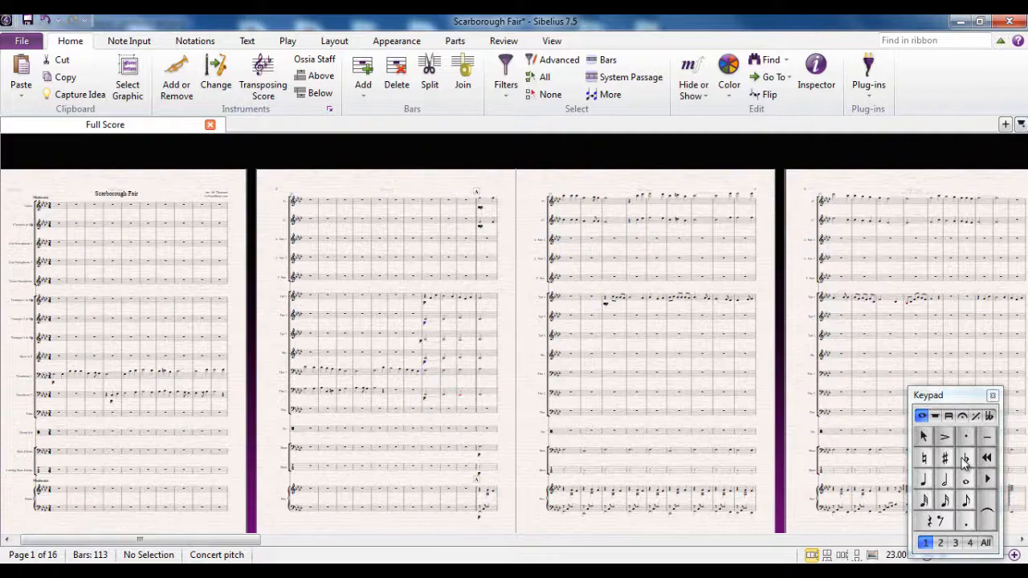
left_click(1002, 41)
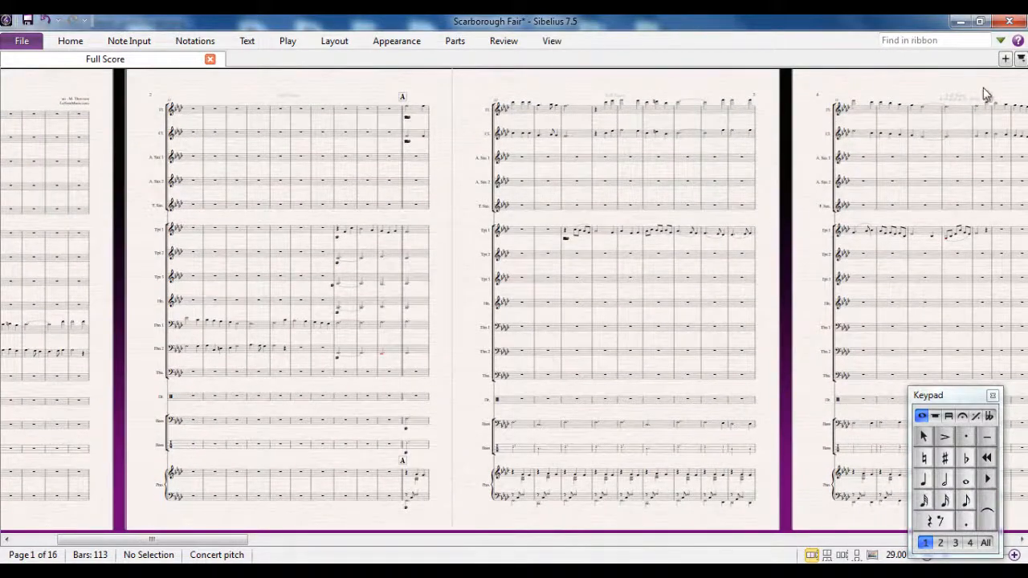
left_click(70, 41)
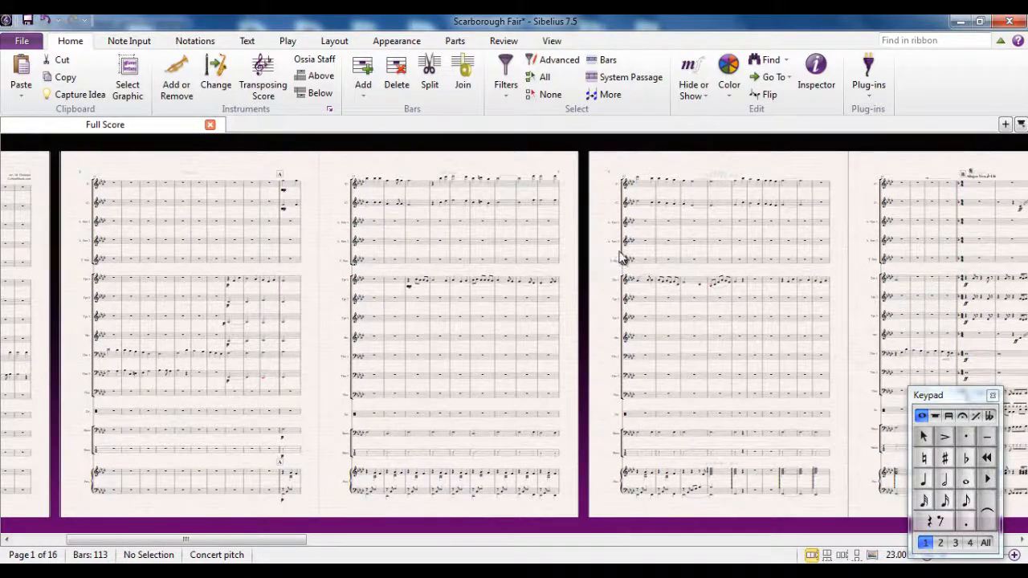
Choose an option from the View tab's Panels dropdown list
left_click(551, 41)
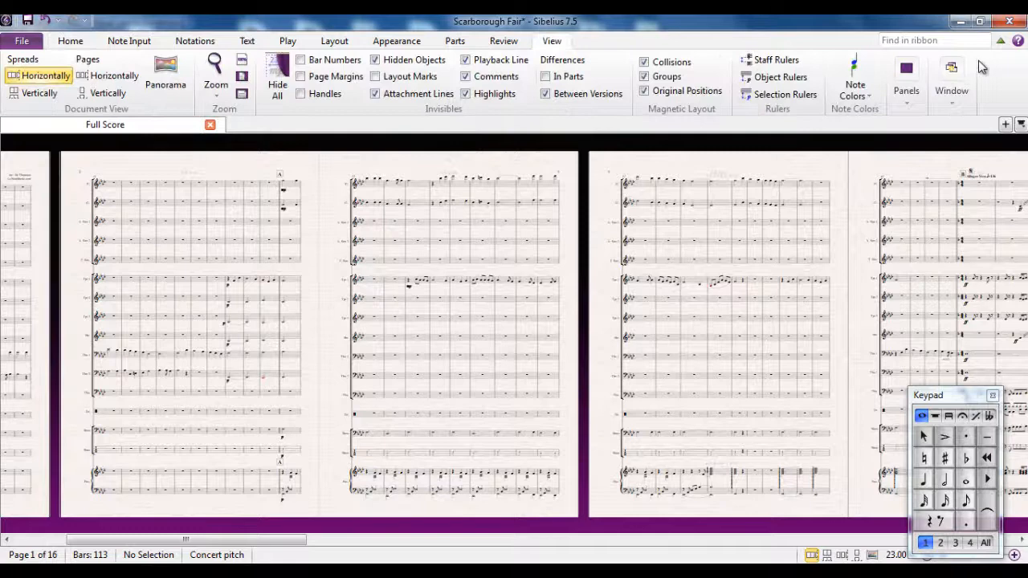
left_click(907, 76)
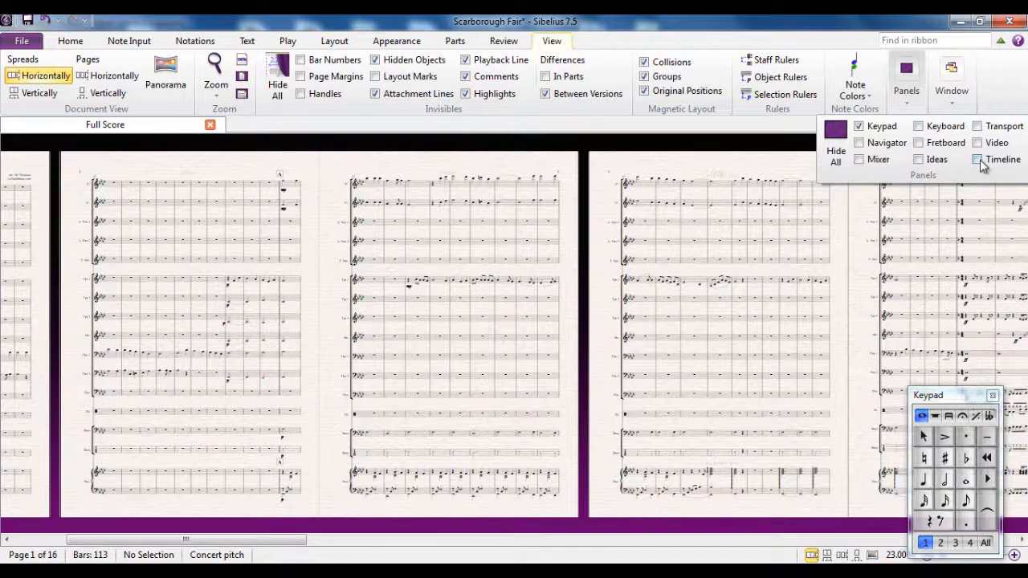
left_click(977, 159)
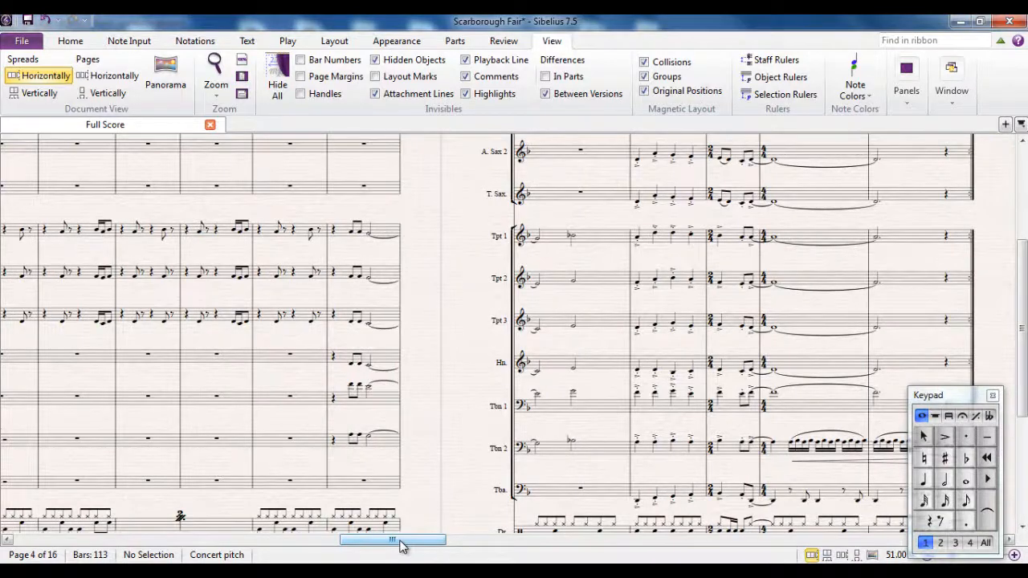
Move to letter D on pages 8–9 and select bar 65 from Trumpet 1 to Tuba
left_click_drag(393, 540, 434, 540)
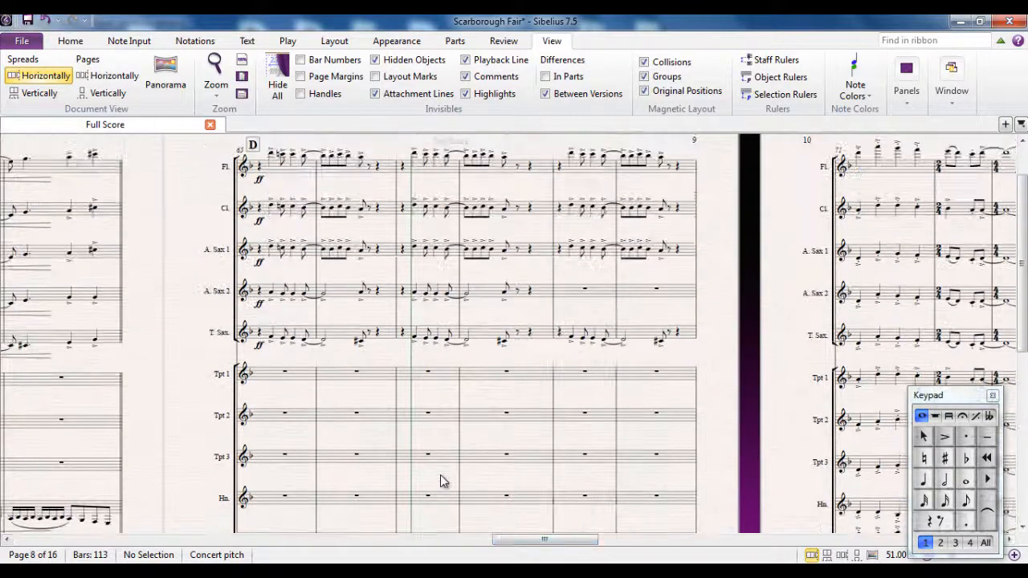
scroll("down", 3)
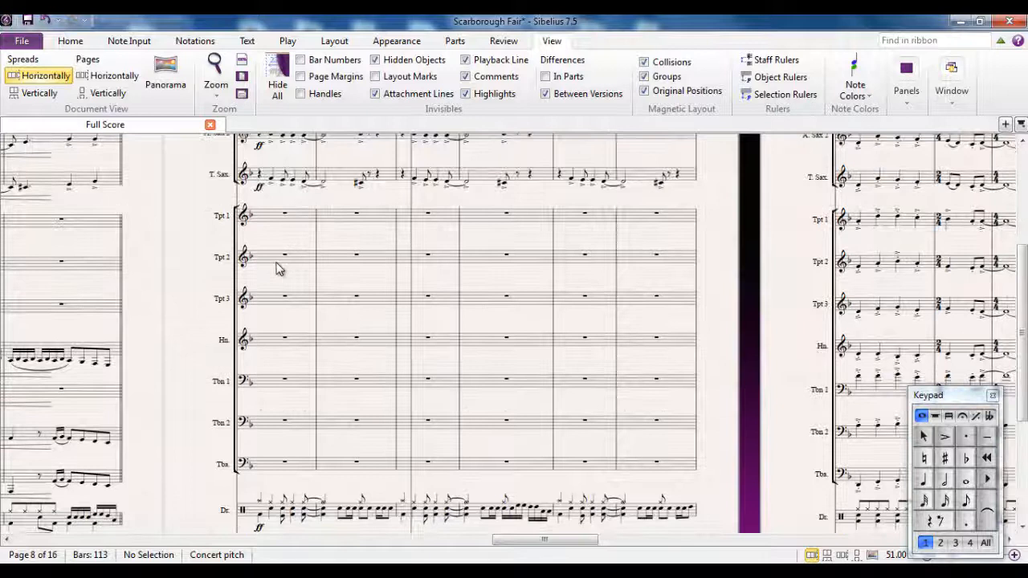
mouse_move(290, 229)
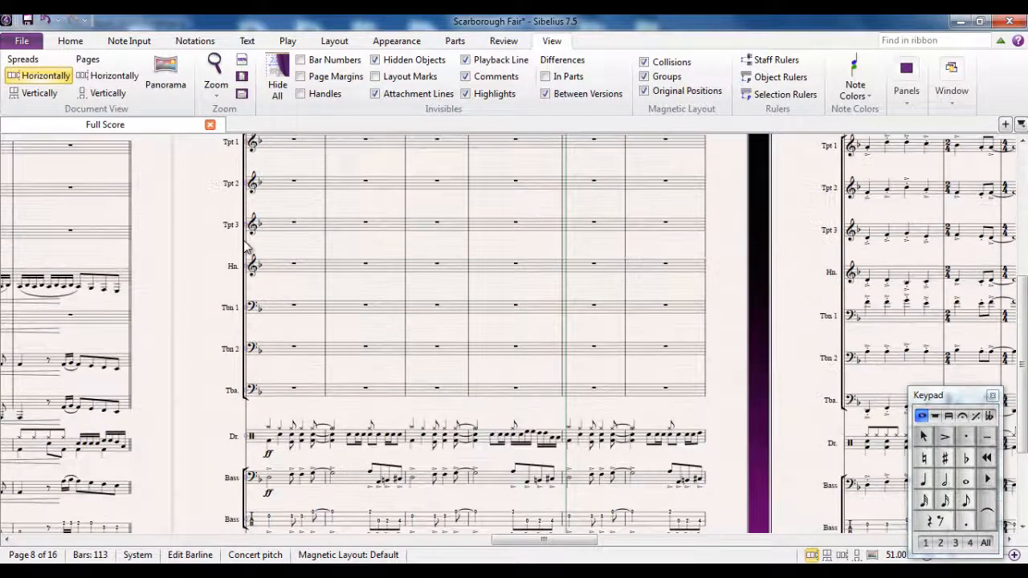
scroll("down", 3)
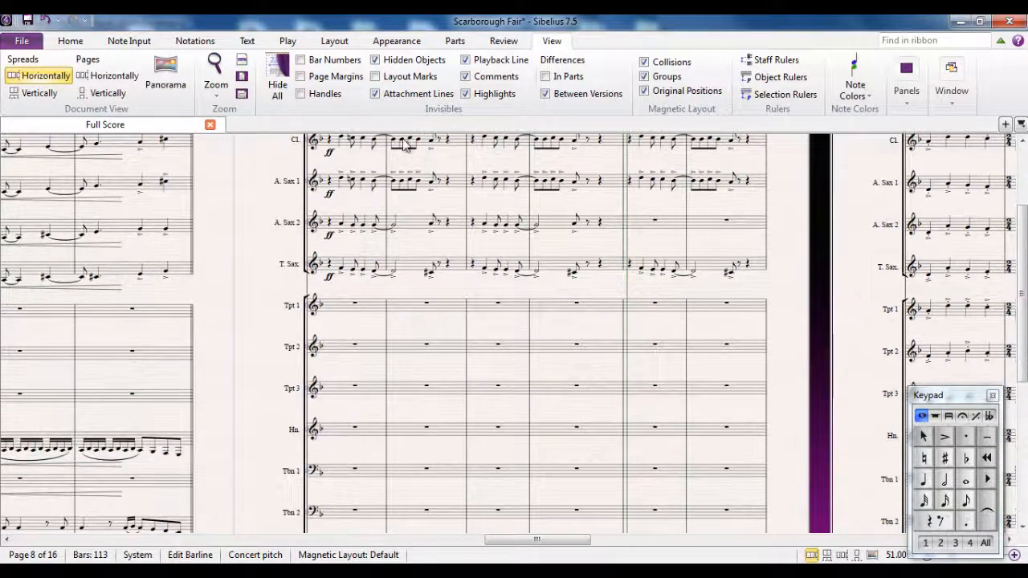
scroll("down", 3)
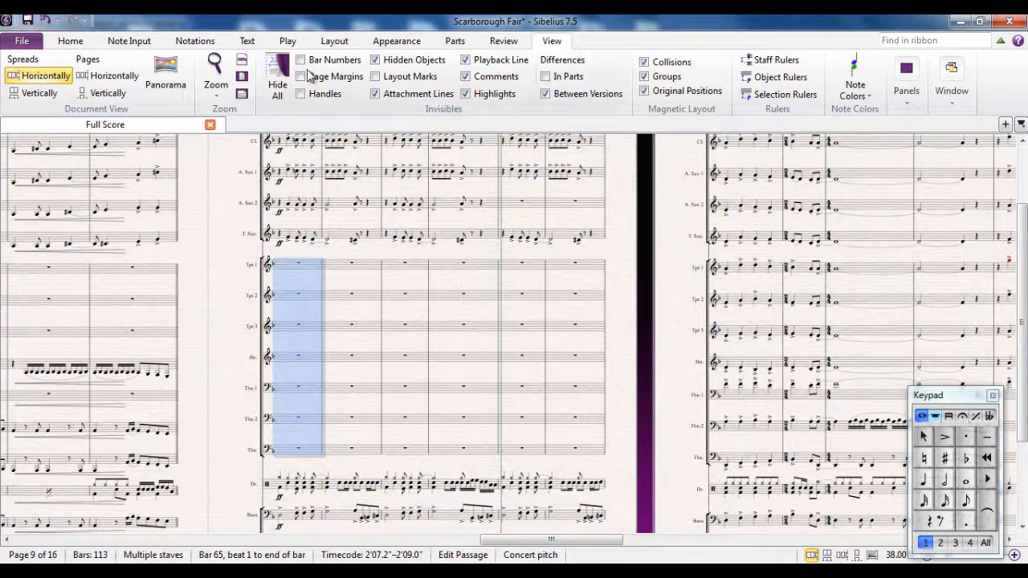
Apply Focus on Staves from the Layout tab to show only the trumpet, horn, trombone and tuba staves
left_click(334, 41)
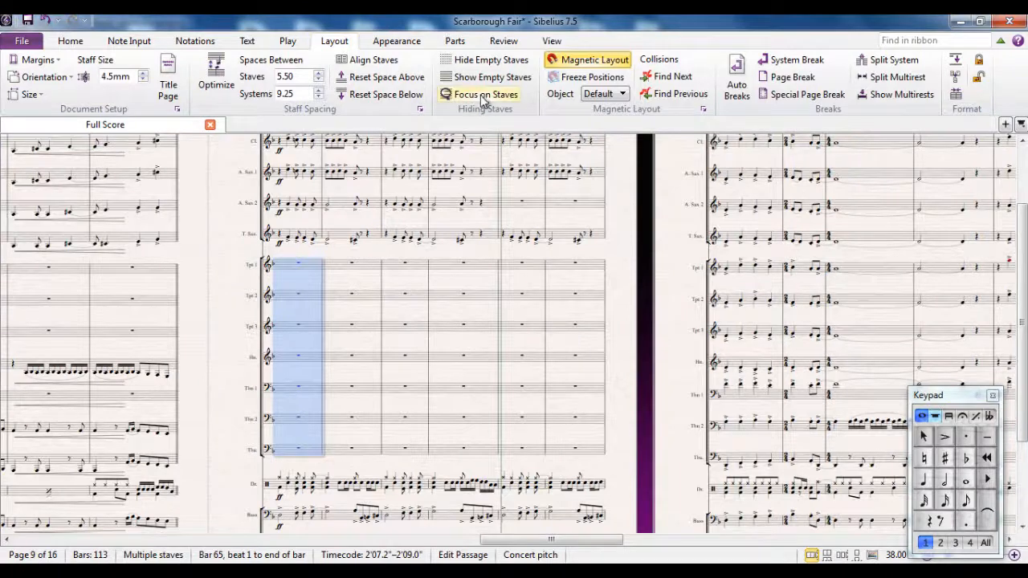
mouse_move(484, 94)
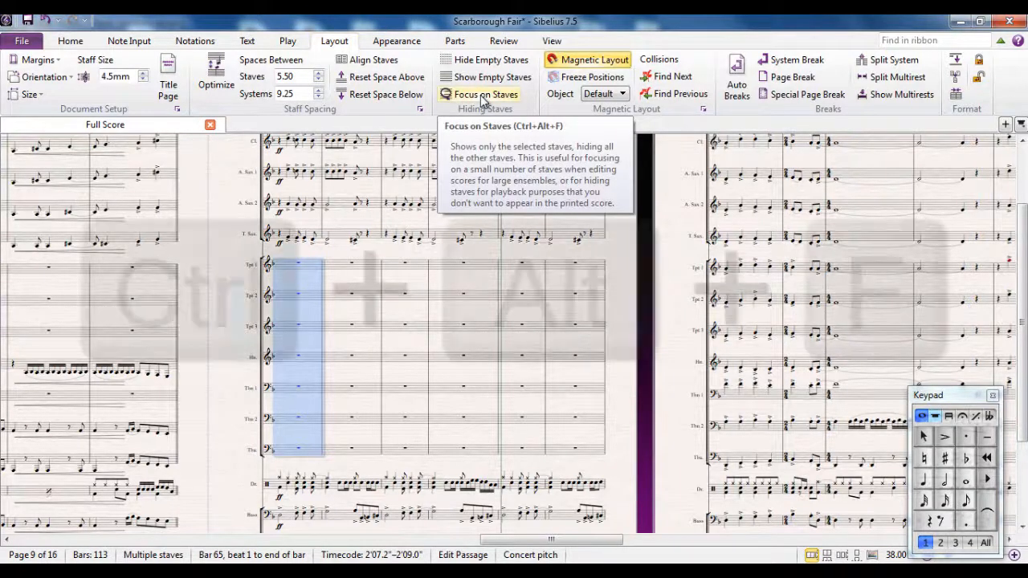
key("ctrl+alt+f")
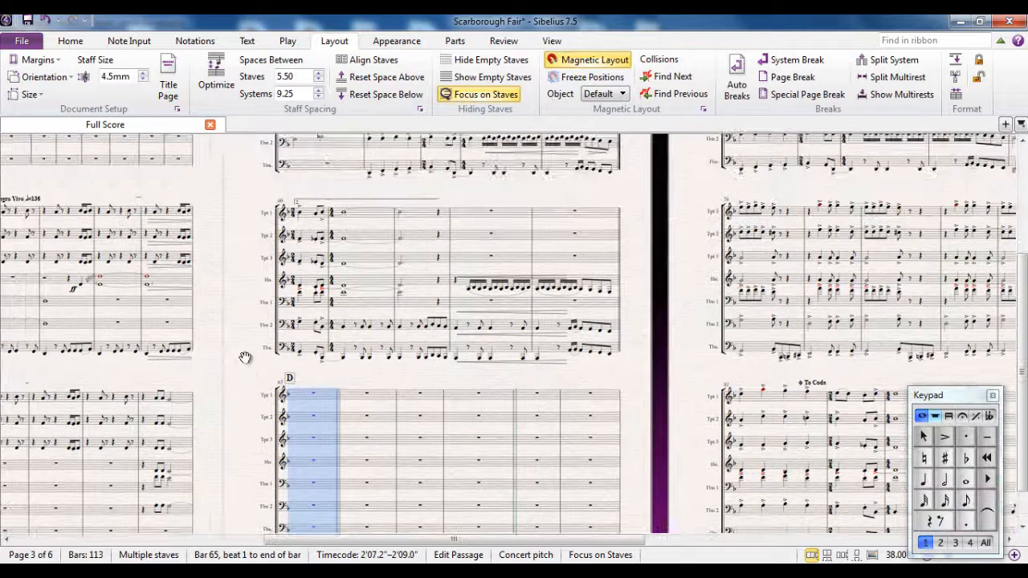
scroll("down", 3)
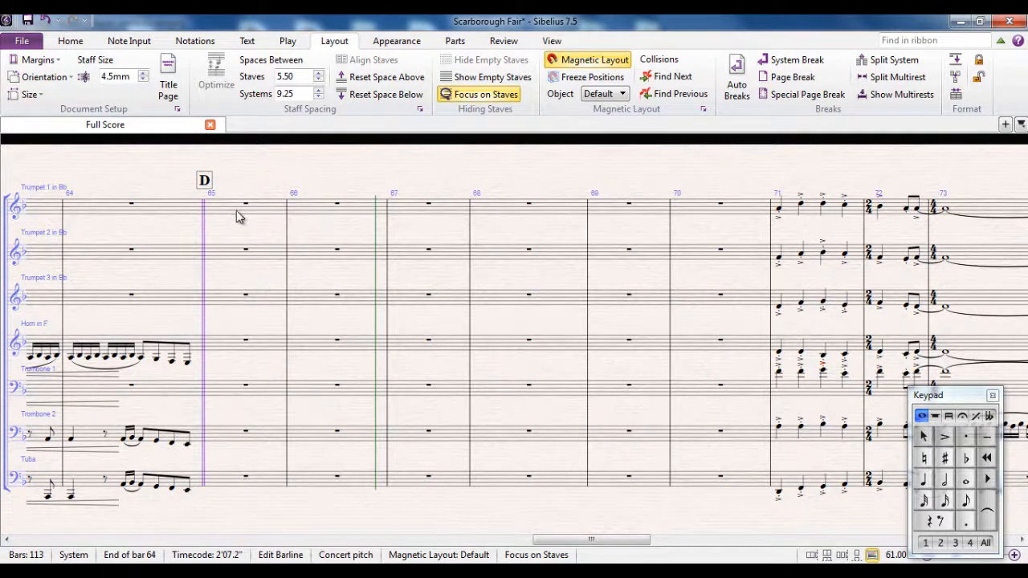
mouse_move(231, 306)
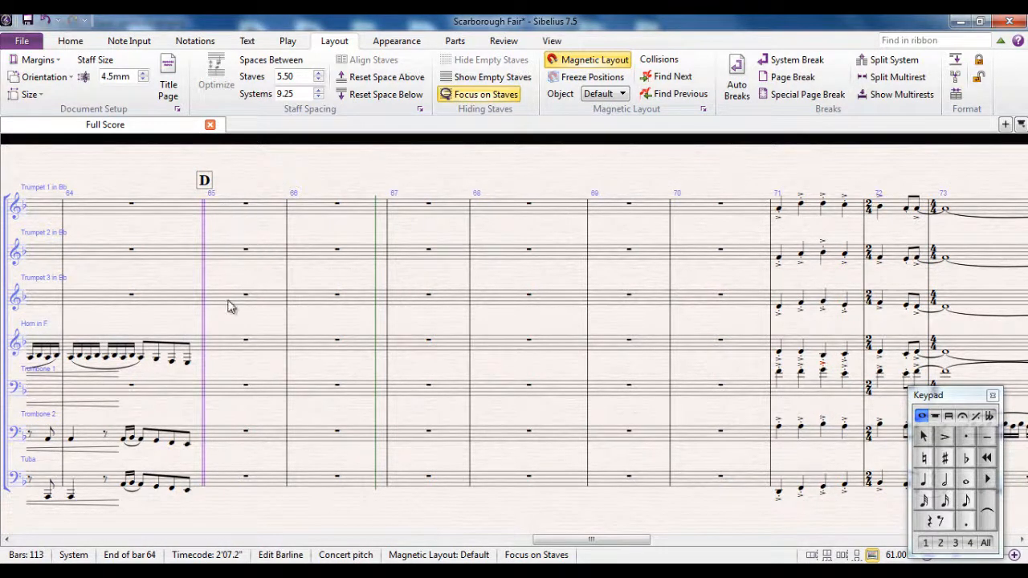
mouse_move(225, 230)
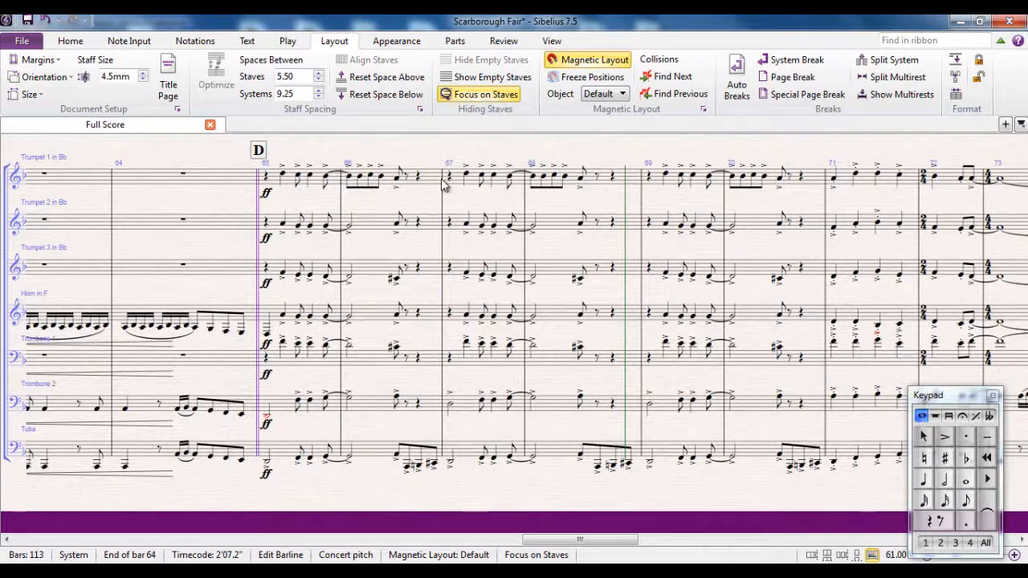
mouse_move(429, 153)
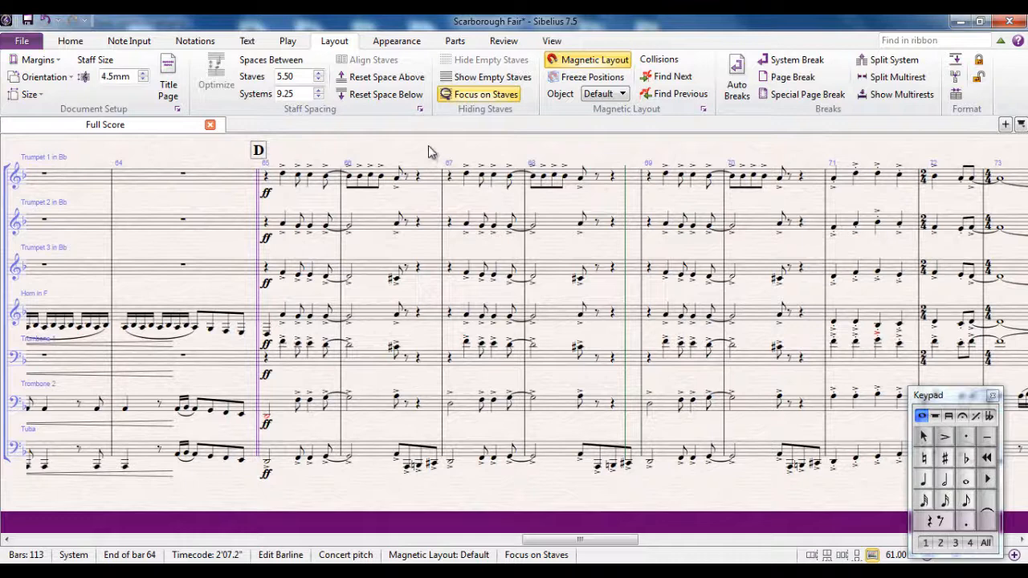
mouse_move(432, 156)
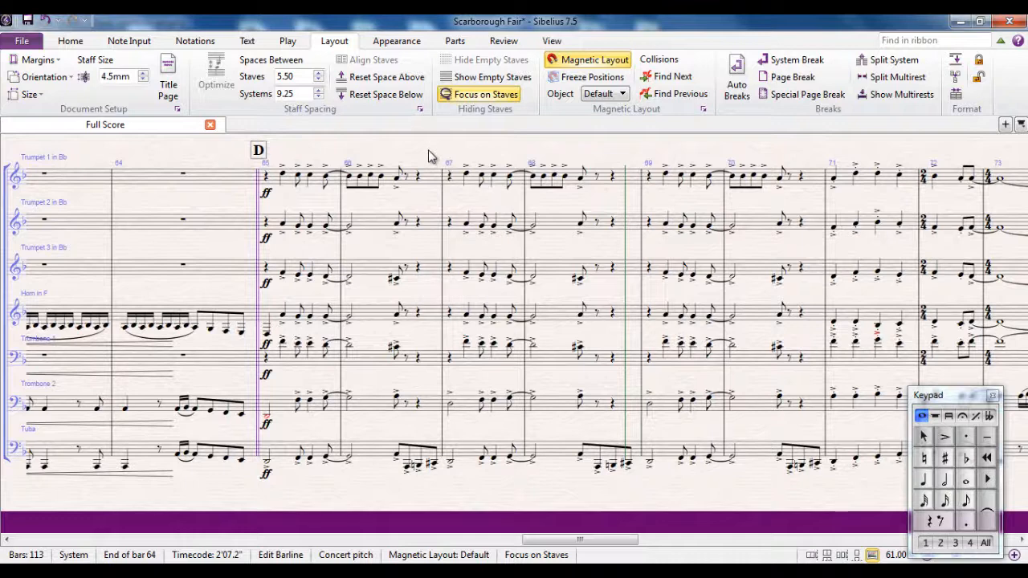